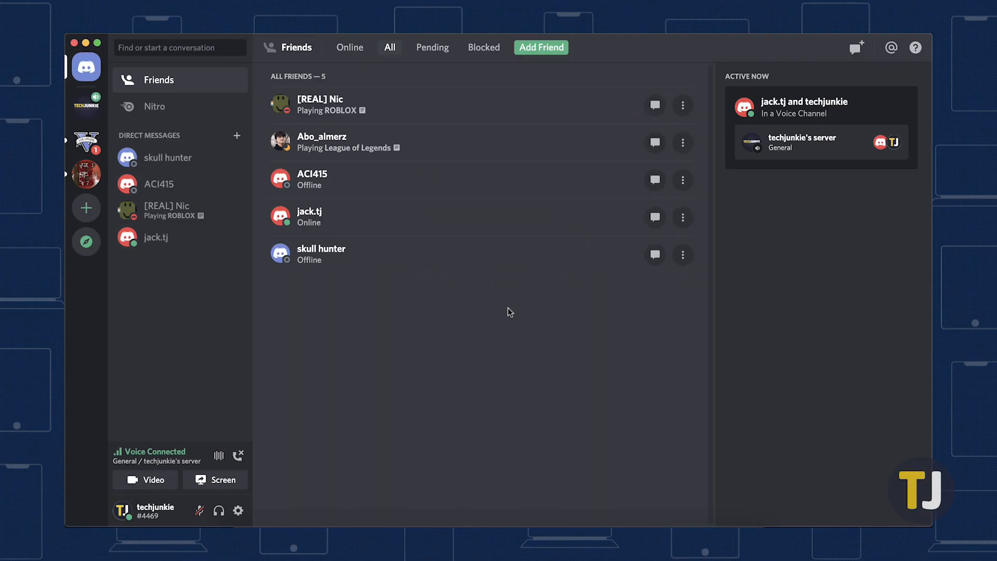
pyautogui.moveTo(480, 291)
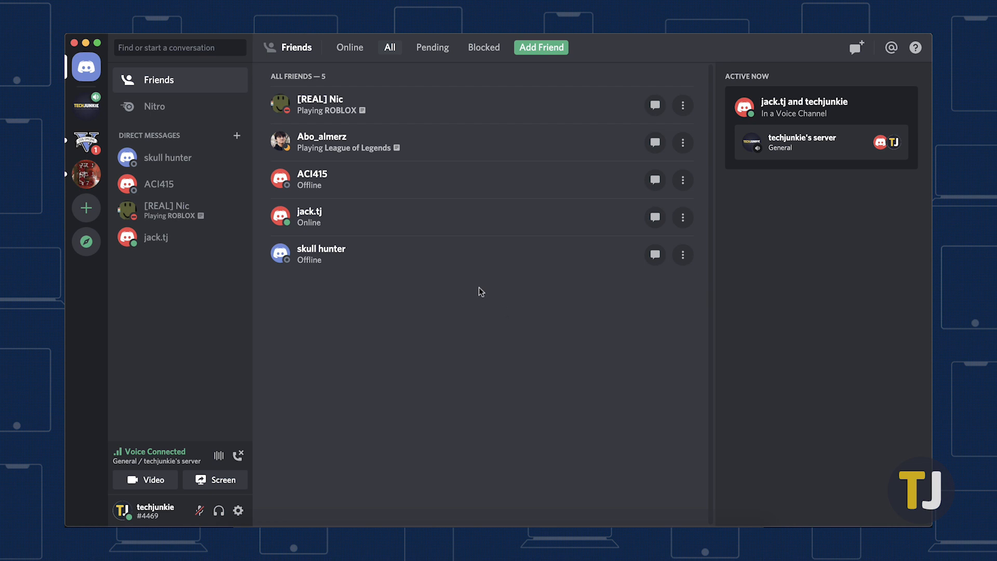
# Bring up jack.tj's member options under the General voice channel in techjunkie's server
pyautogui.click(86, 106)
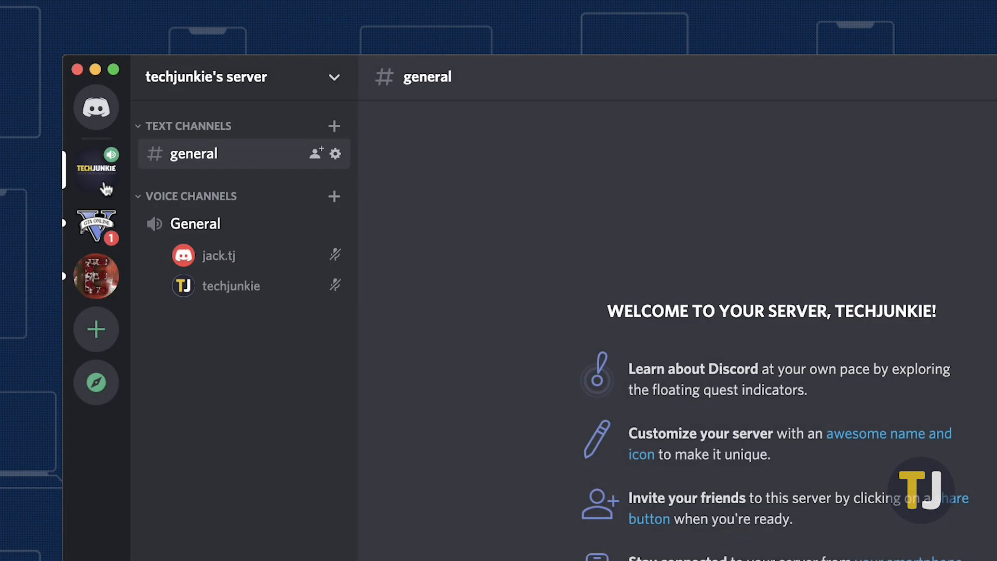
pyautogui.rightClick(218, 256)
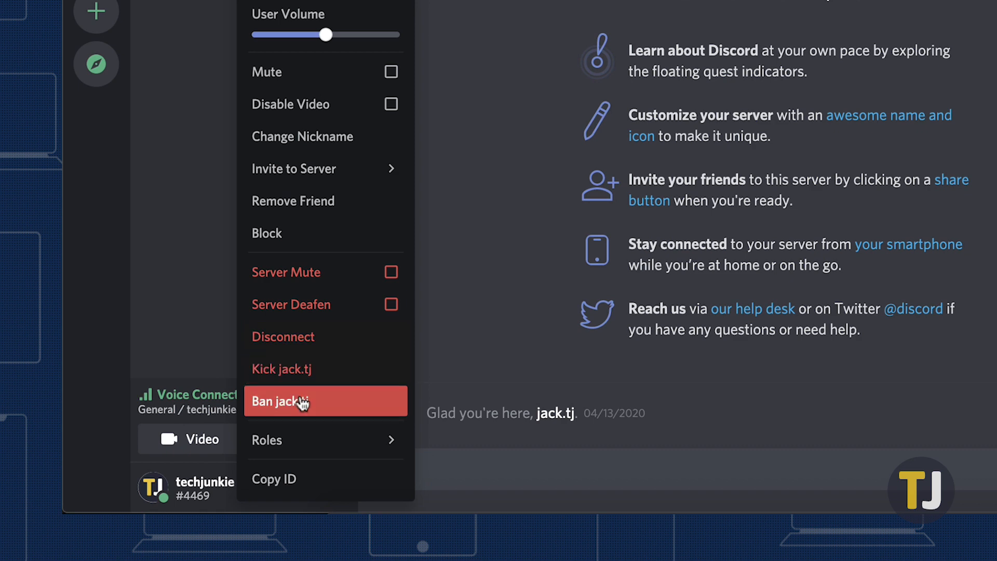
pyautogui.click(299, 401)
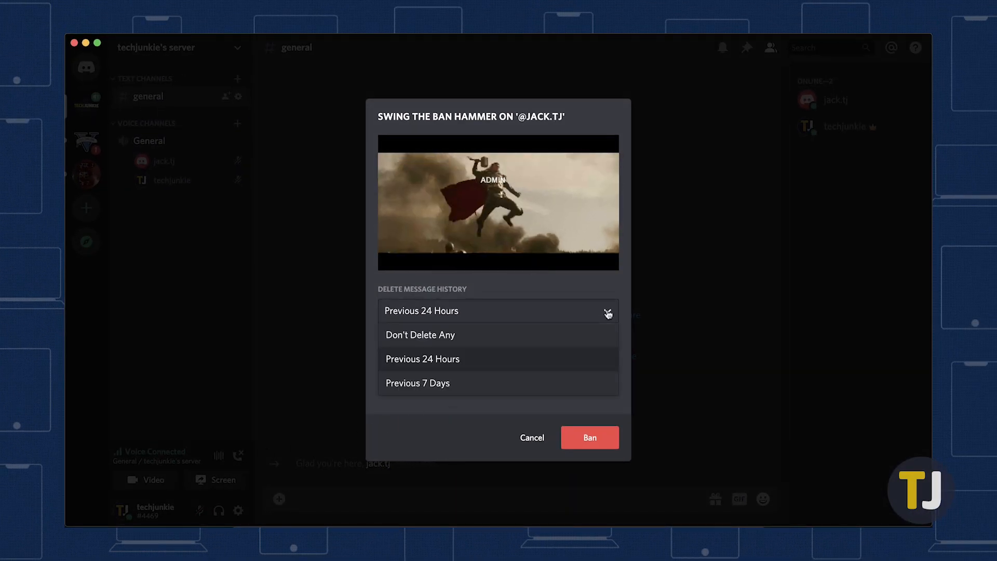
pyautogui.click(423, 359)
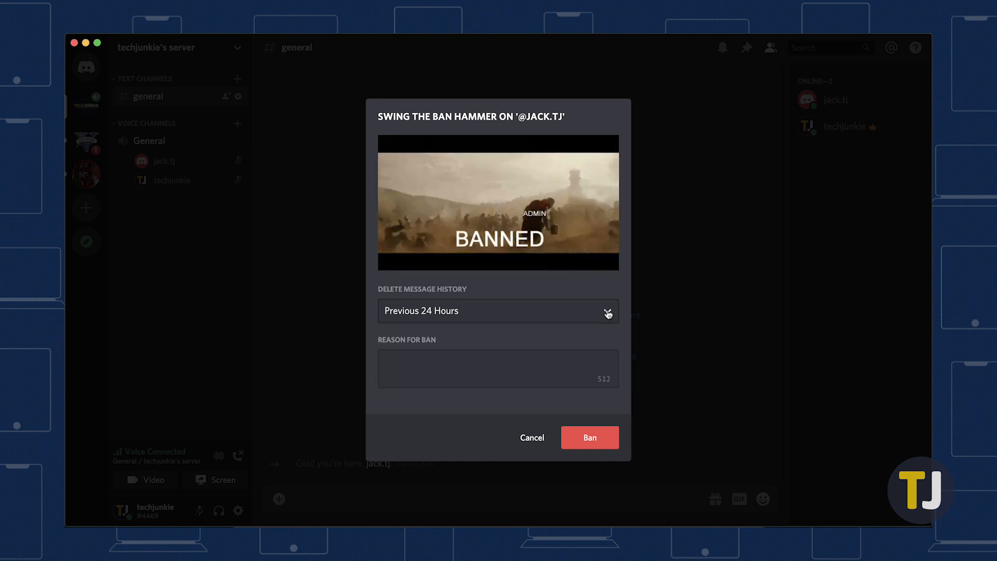
pyautogui.write('Rude')
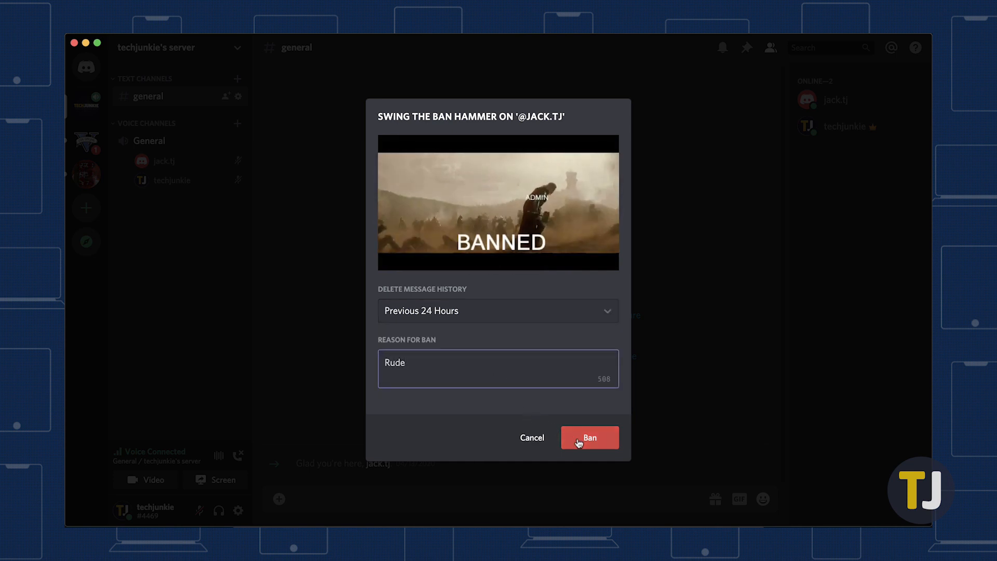
pyautogui.click(588, 437)
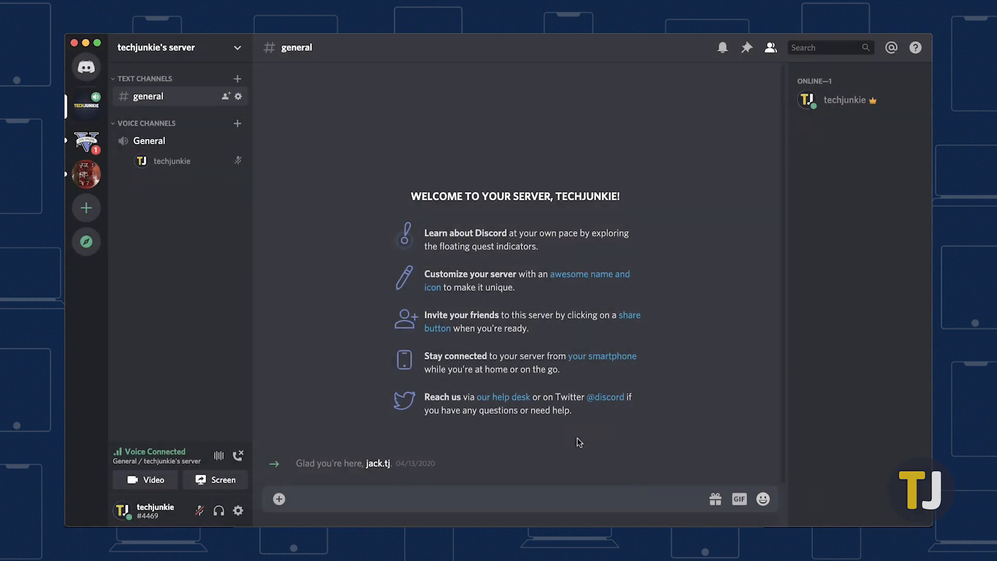